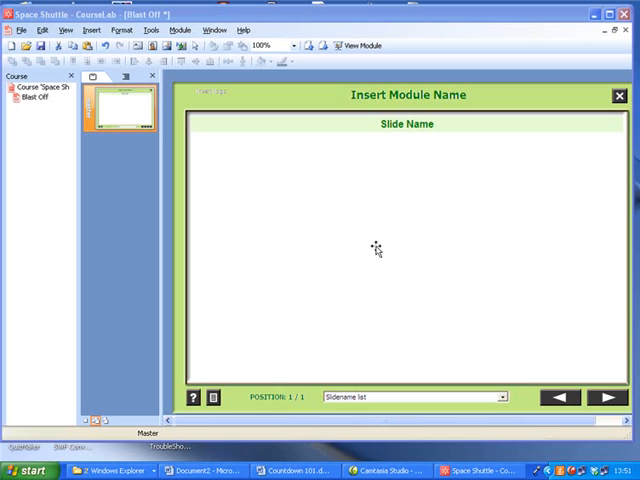
pyautogui.moveTo(372, 248)
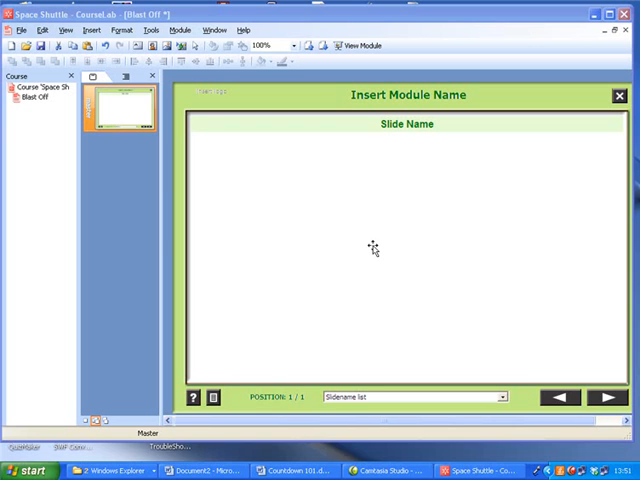
pyautogui.moveTo(376, 252)
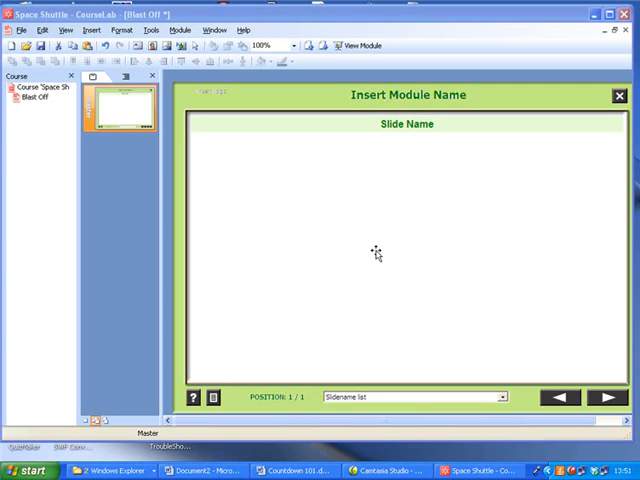
pyautogui.moveTo(364, 252)
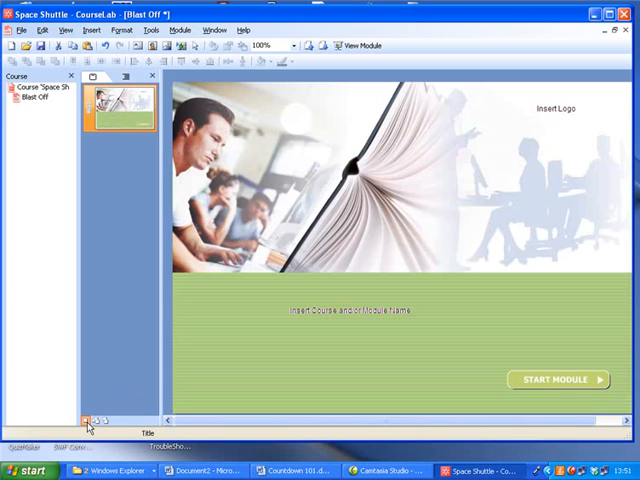
pyautogui.moveTo(410, 344)
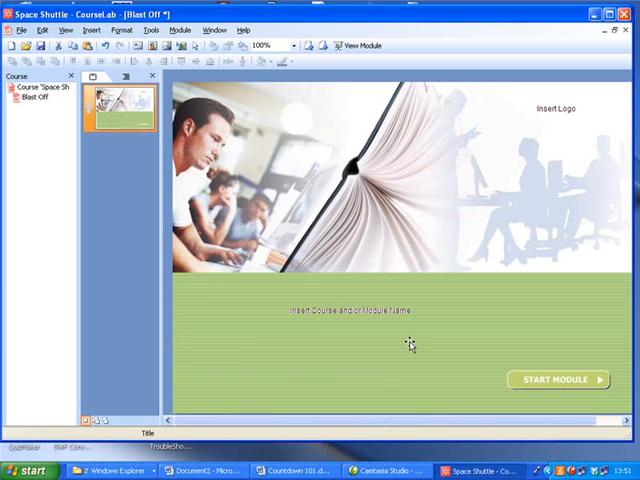
pyautogui.moveTo(414, 348)
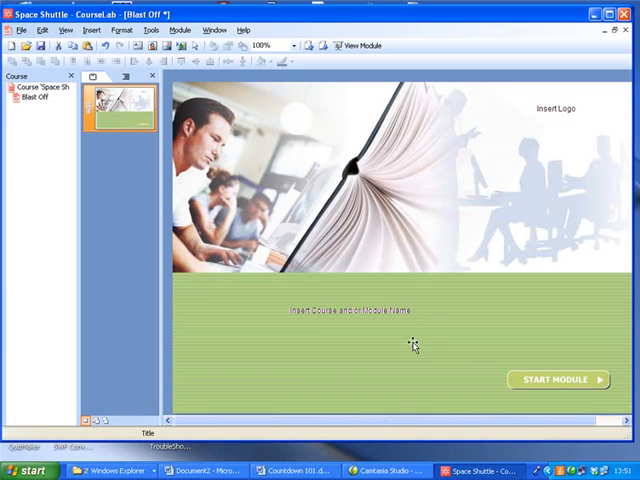
pyautogui.moveTo(372, 252)
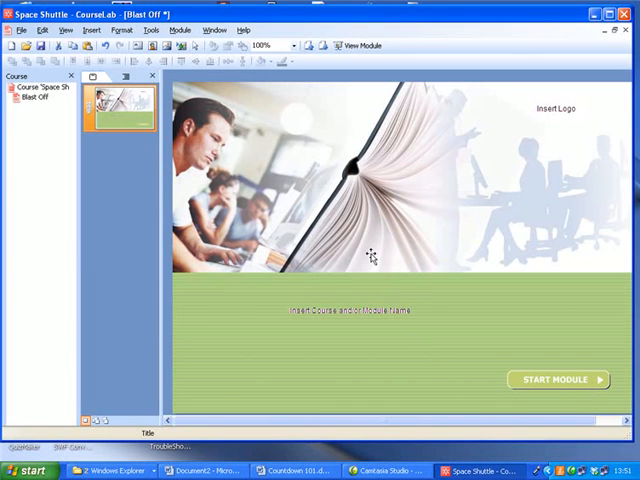
pyautogui.moveTo(184, 82)
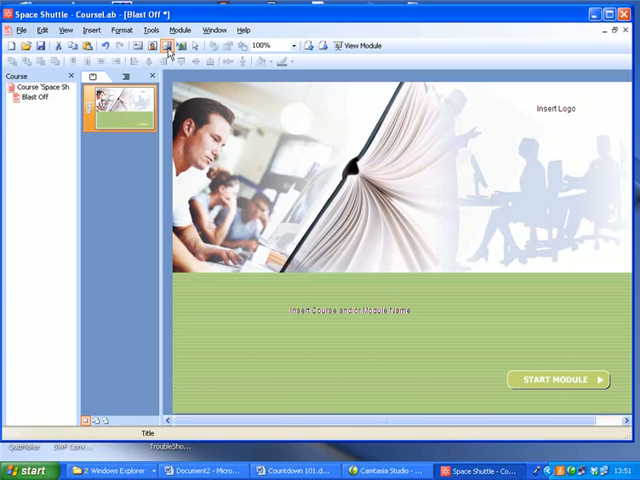
# Apply the photo-and-book title design with Insert Logo and course name placeholders.
pyautogui.click(554, 108)
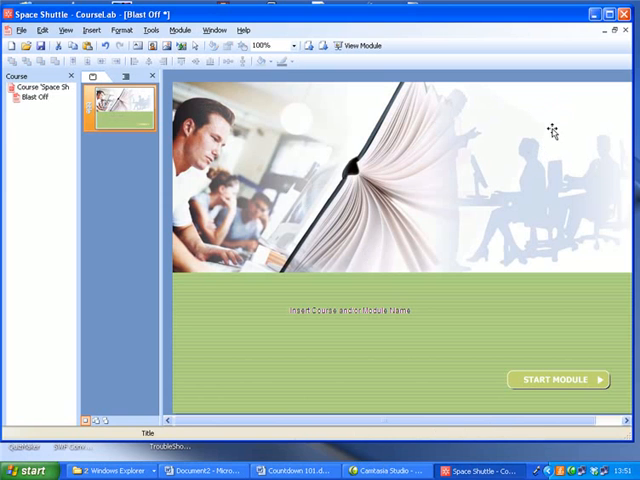
pyautogui.moveTo(170, 56)
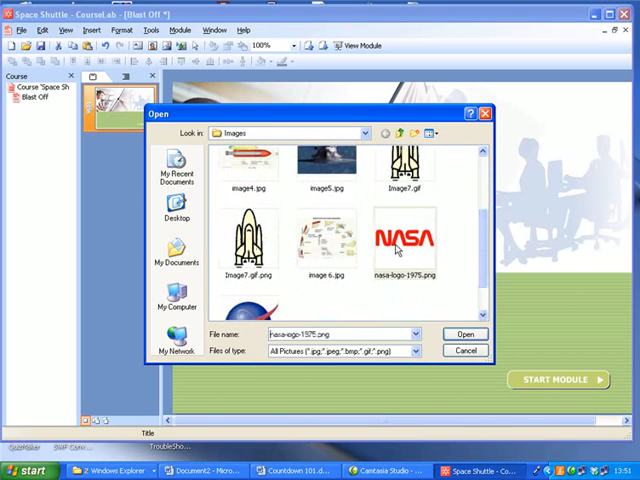
# Insert nasalogo-1975.png from the Images folder into the logo placeholder.
pyautogui.click(404, 238)
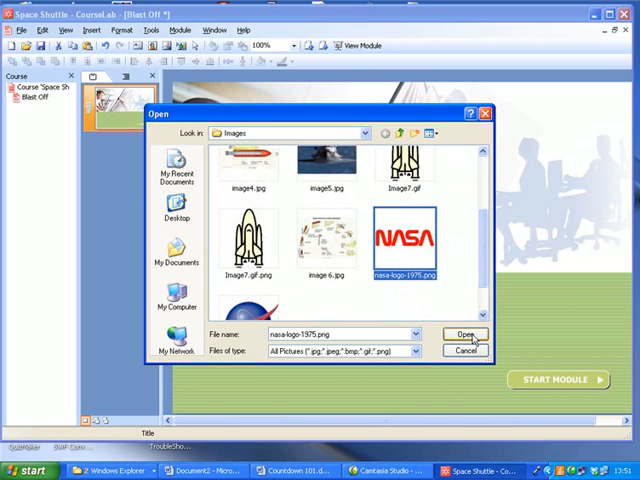
pyautogui.click(464, 332)
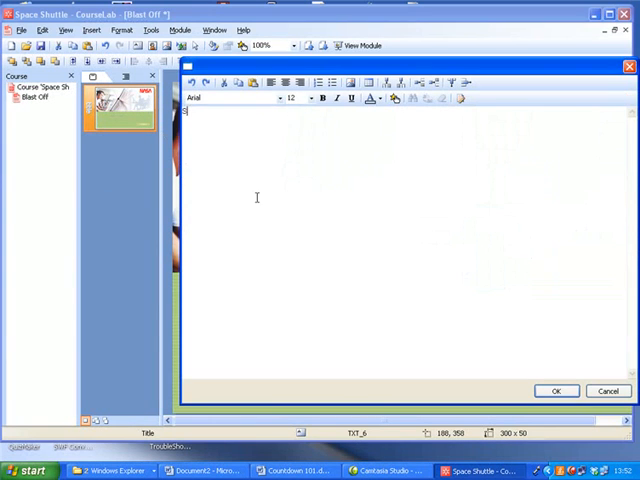
# Enter 'Space Shuttle Course' as the title, enlarged, bold and coloured dark green.
pyautogui.write('Space')
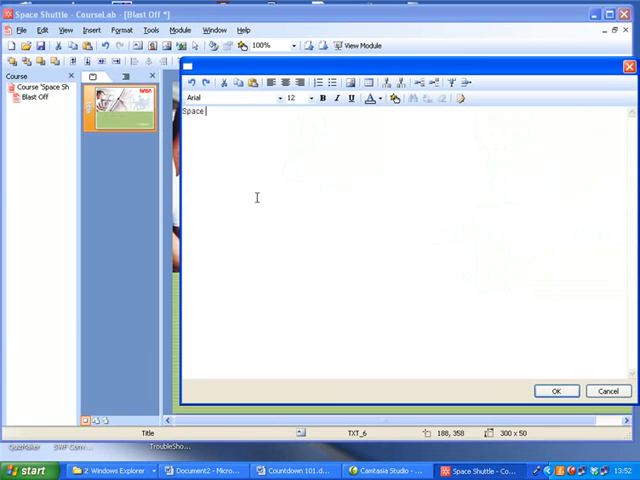
pyautogui.write('Shutt')
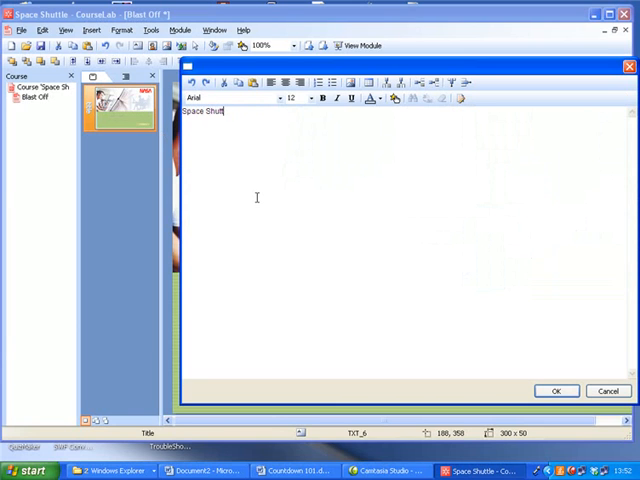
pyautogui.write('le')
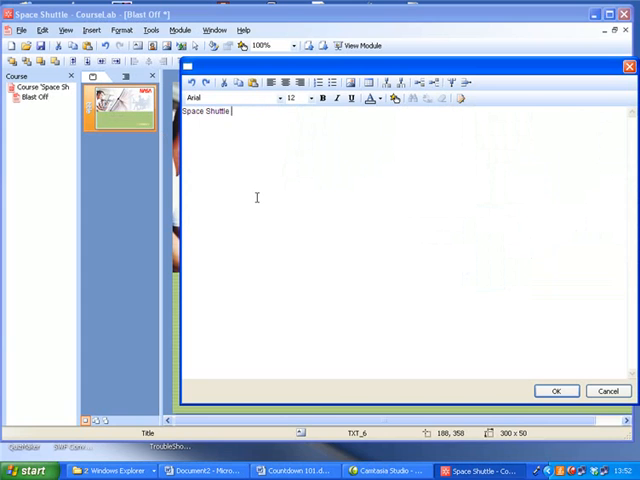
pyautogui.write('Course')
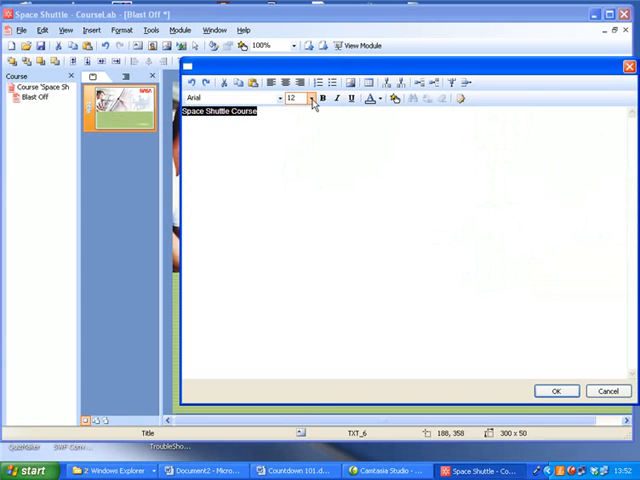
pyautogui.click(310, 98)
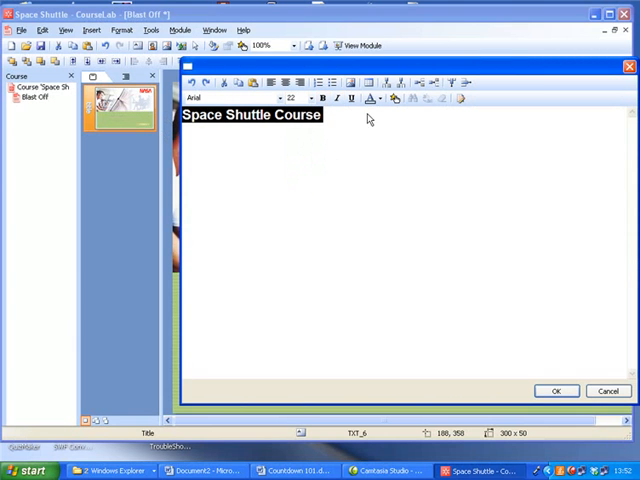
pyautogui.click(378, 98)
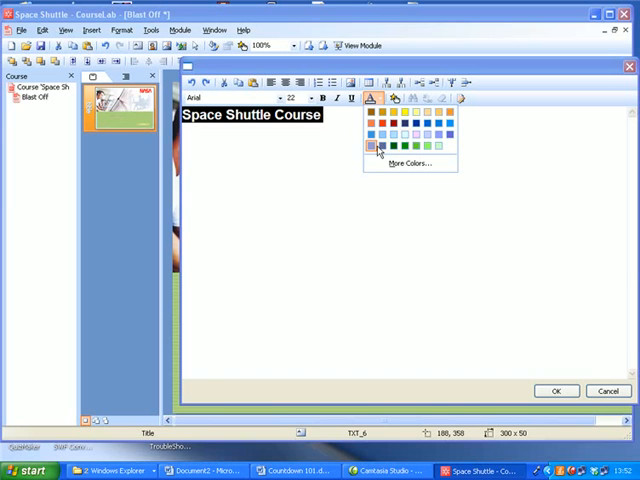
pyautogui.click(380, 146)
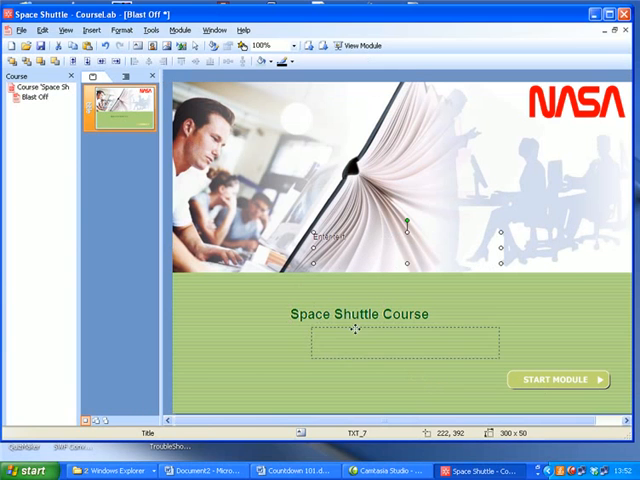
# Add the subtitle 'Blast off Module' beneath the course heading.
pyautogui.doubleClick(356, 350)
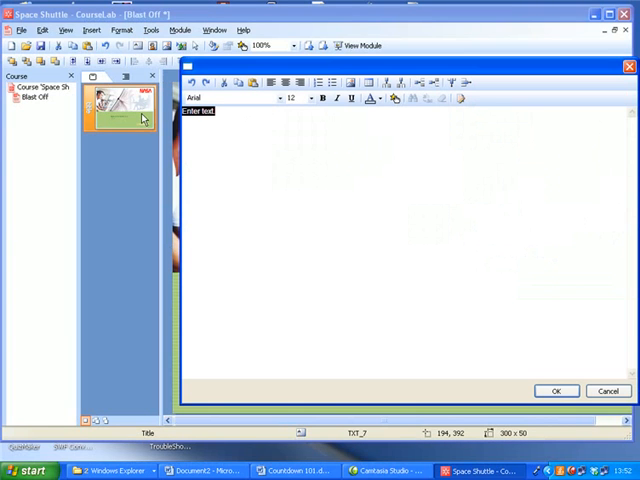
pyautogui.write('Blast off')
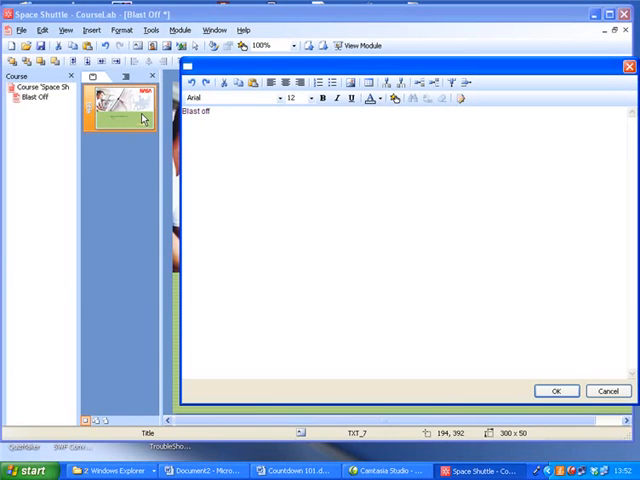
pyautogui.write('Module')
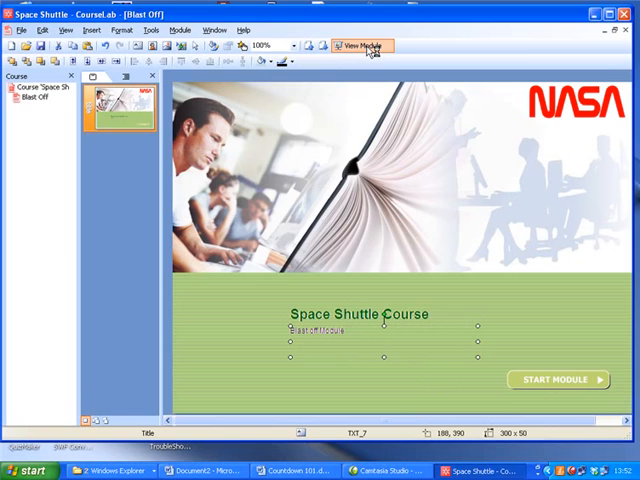
pyautogui.click(358, 44)
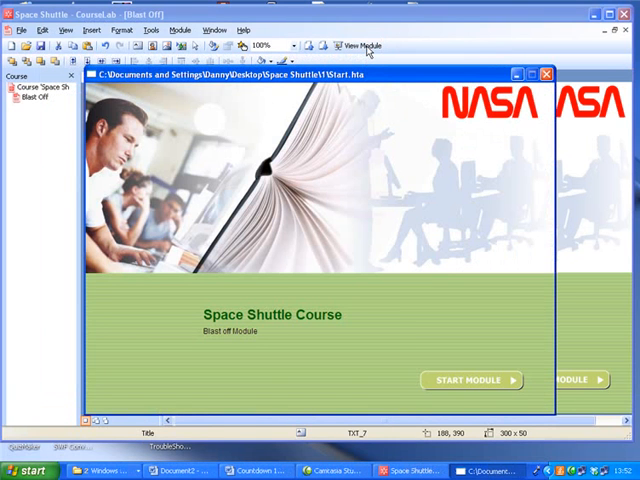
pyautogui.moveTo(556, 160)
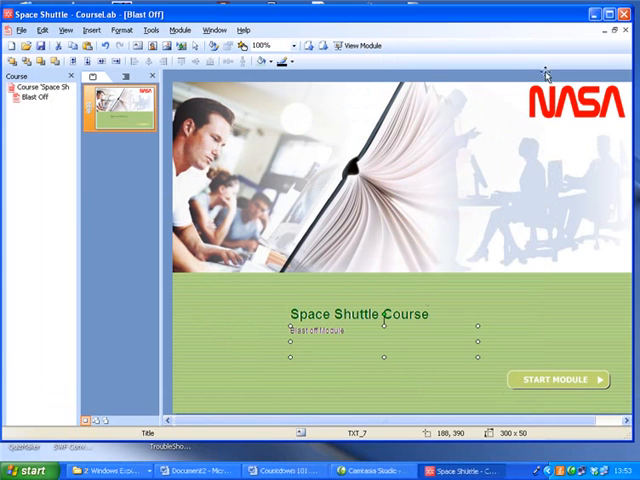
pyautogui.moveTo(228, 364)
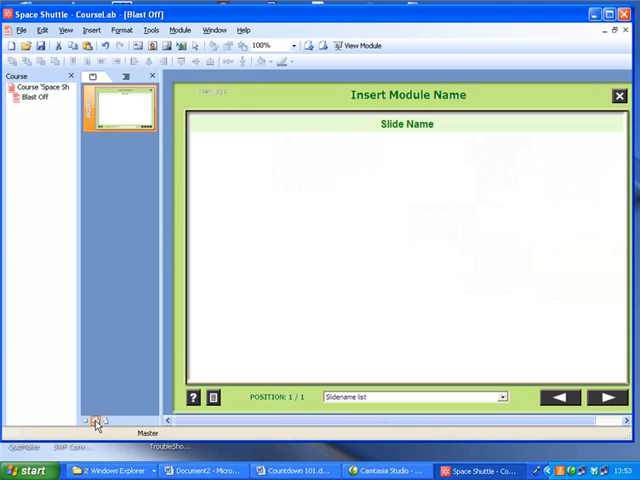
# Insert nasa-logo-1975.png into the master slide header, replacing the existing copy.
pyautogui.click(212, 98)
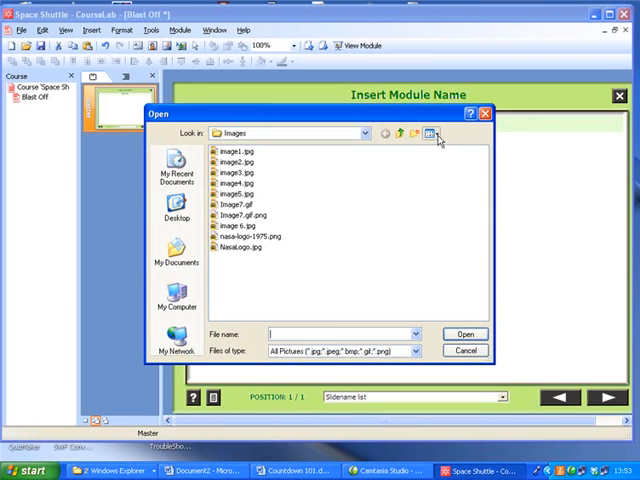
pyautogui.click(432, 132)
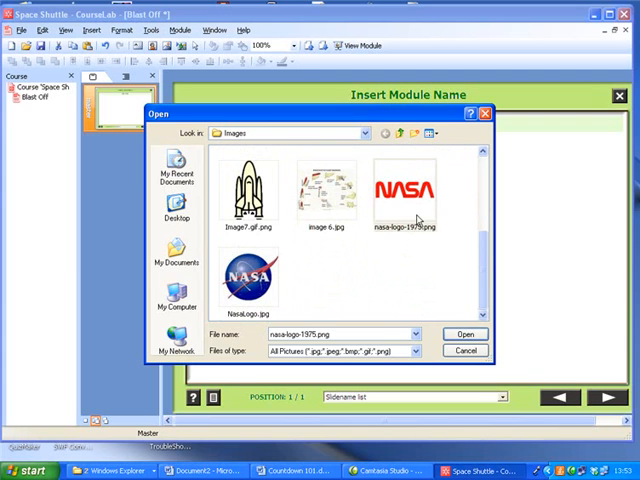
pyautogui.click(464, 332)
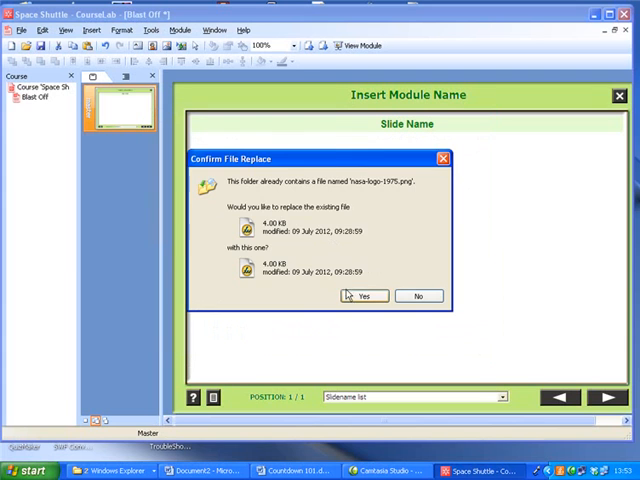
pyautogui.click(364, 296)
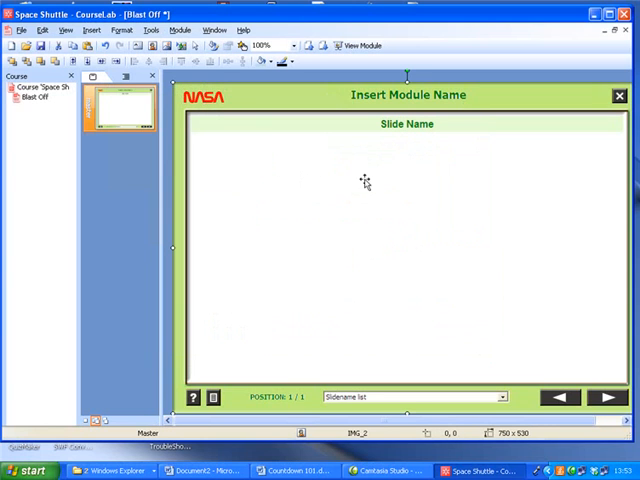
pyautogui.moveTo(180, 60)
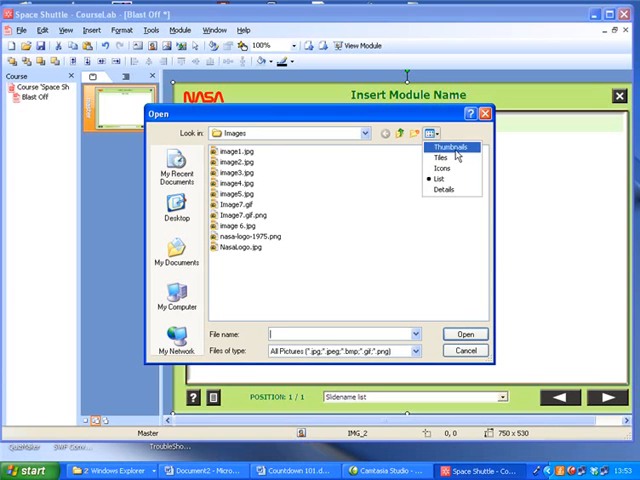
# Insert image7.gif rocket picture and drag it to the slide's lower-right corner.
pyautogui.click(442, 148)
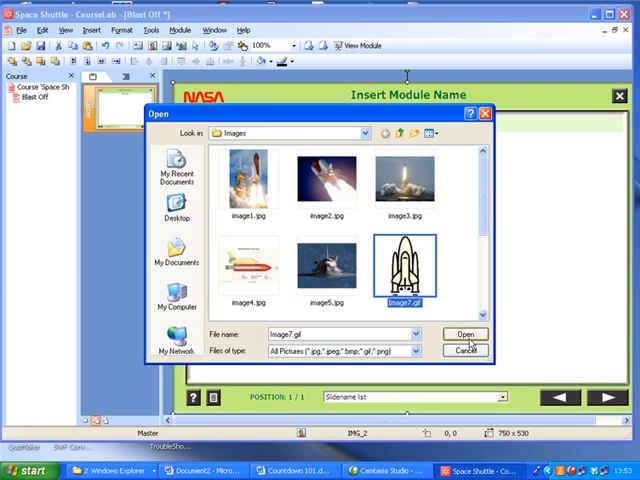
pyautogui.click(464, 332)
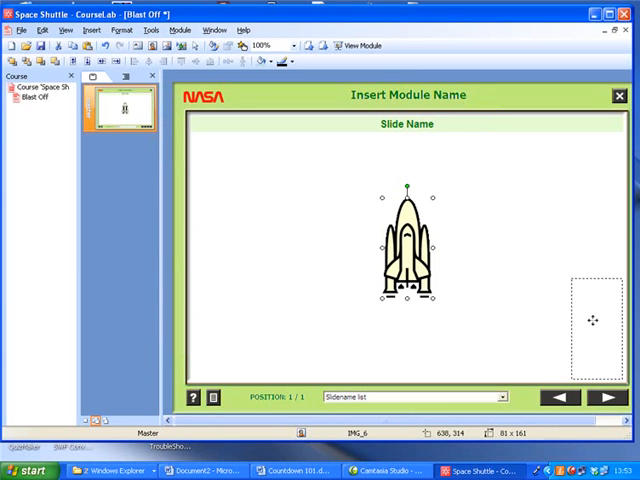
pyautogui.moveTo(410, 244); pyautogui.dragTo(592, 320)
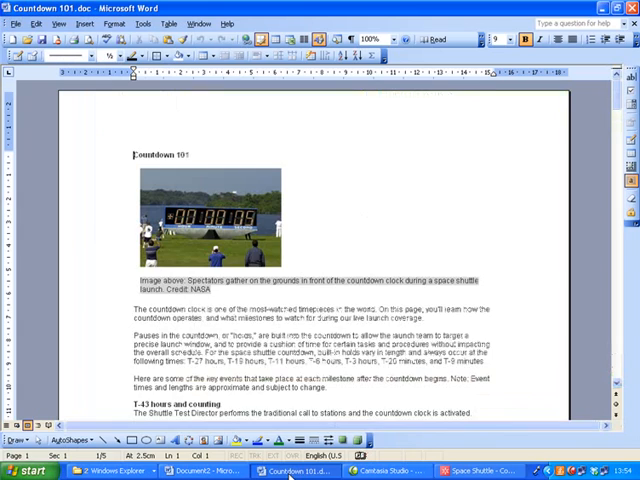
# Scroll Countdown 101.doc to the countdown clock paragraphs and hold list, then copy them.
pyautogui.scroll(-3)
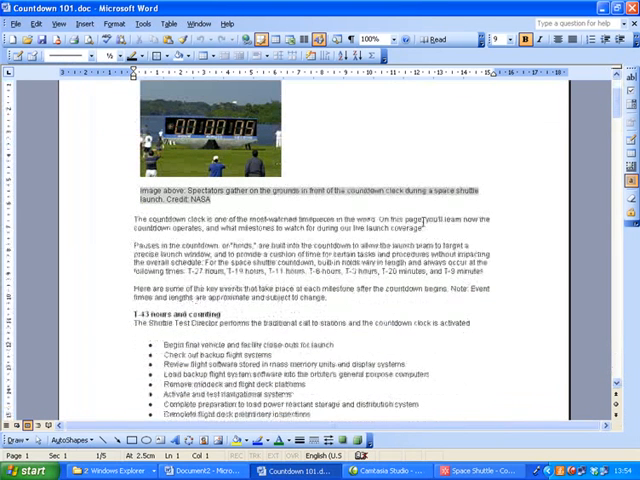
pyautogui.scroll(-3)
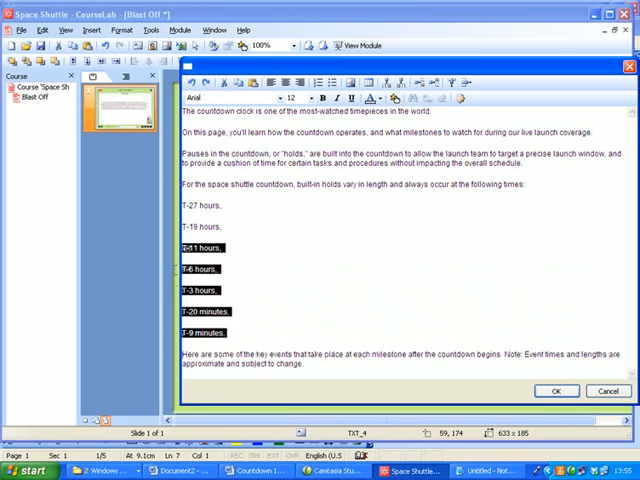
# Bullet the hold time lines in the pasted countdown text.
pyautogui.click(332, 82)
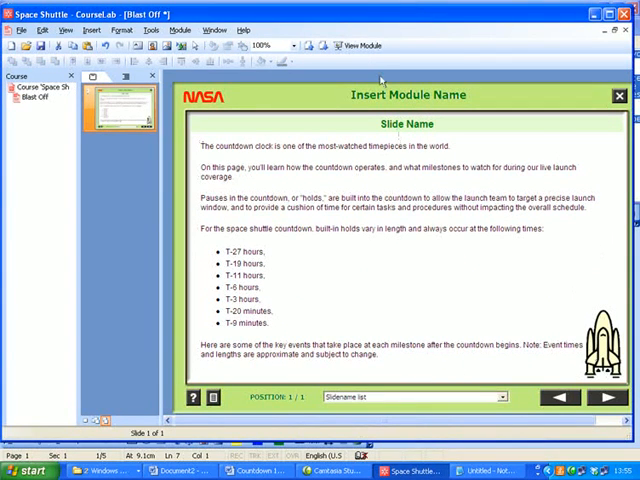
# Preview the module and start it from the title page to reach the countdown slide.
pyautogui.click(356, 44)
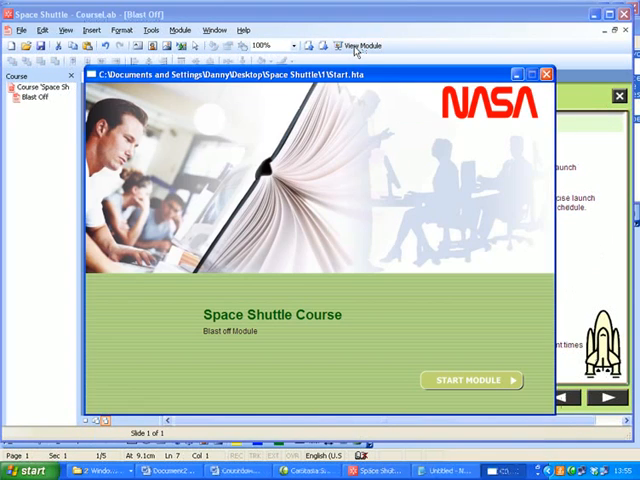
pyautogui.click(472, 380)
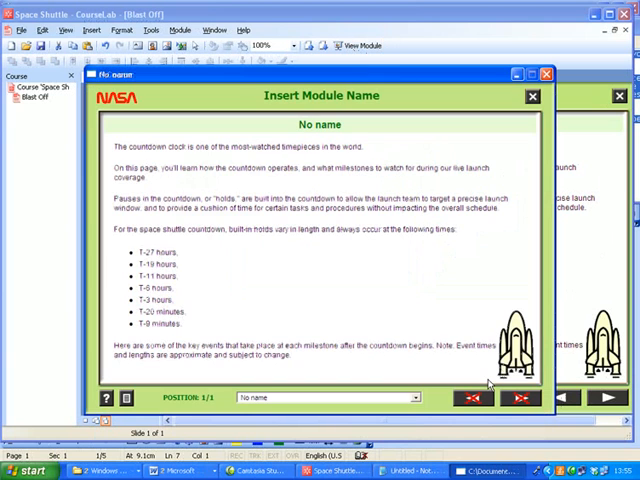